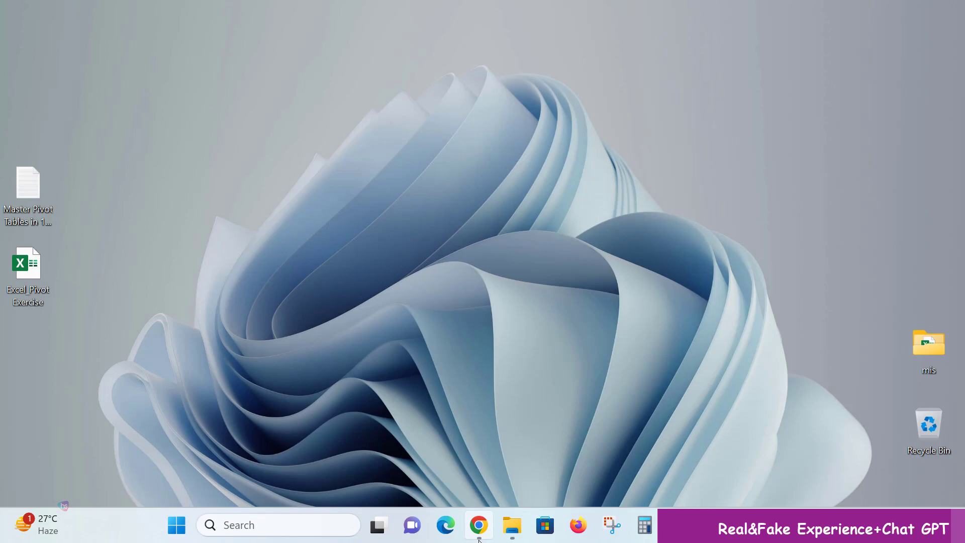
- Launch Google Chrome from the Windows taskbar
click(478, 525)
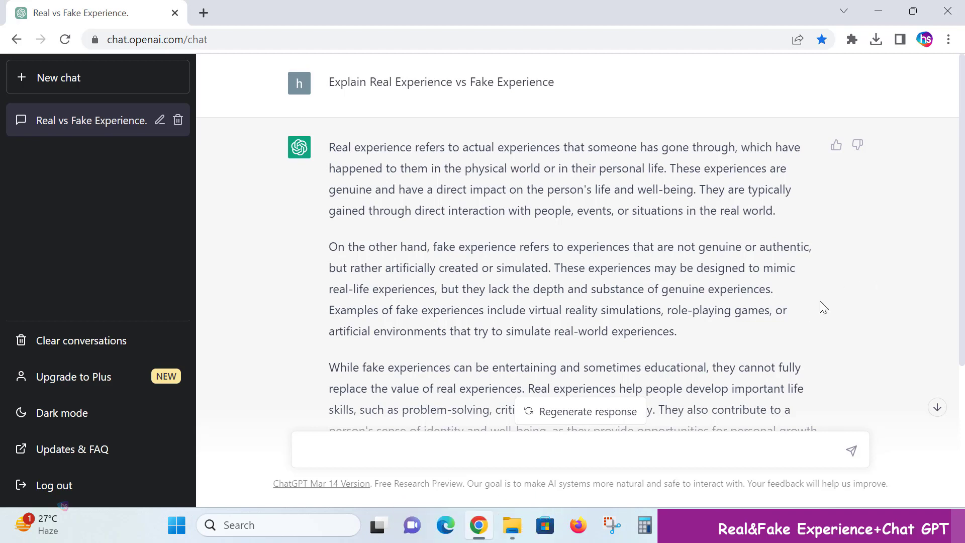
- Scroll ChatGPT's answer down until the 'In short' concluding paragraph is fully visible
scroll(down, 3)
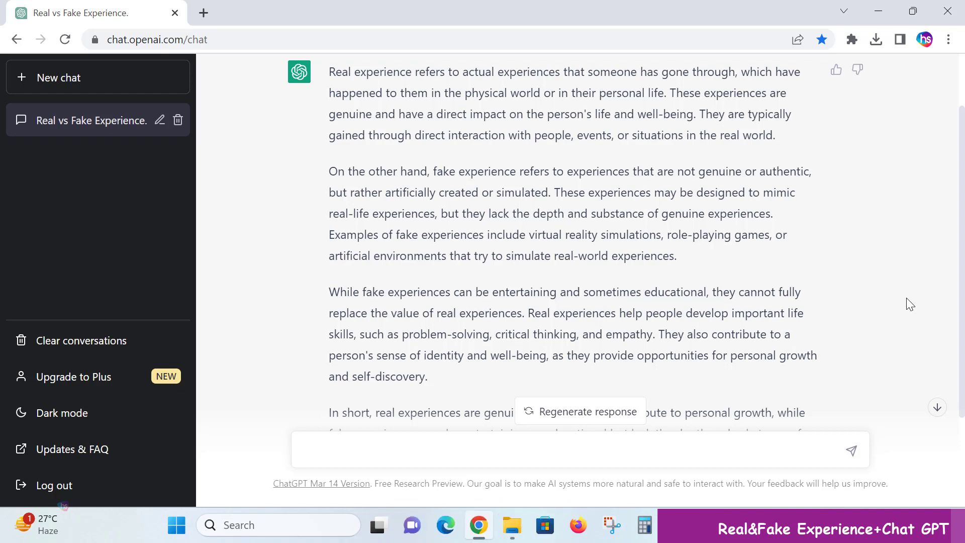
mouse_move(900, 311)
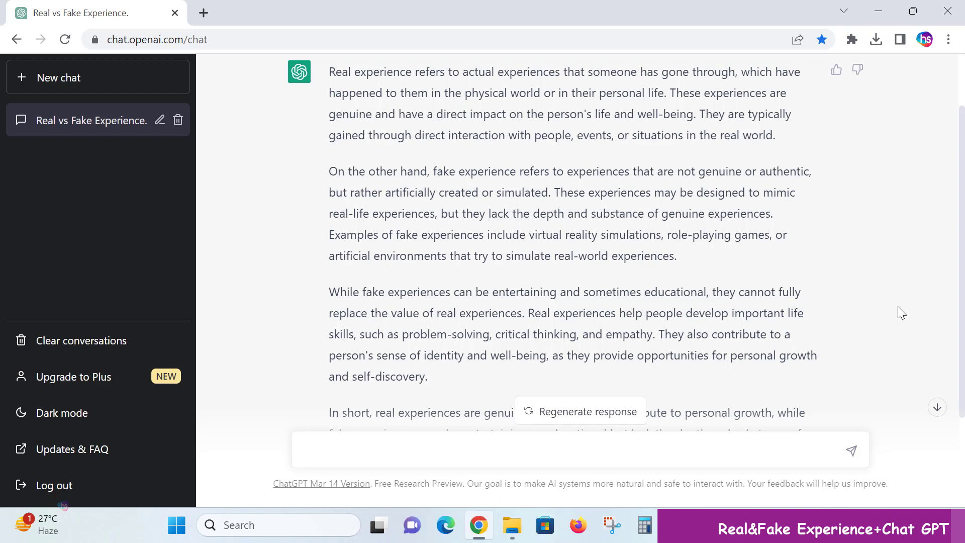
mouse_move(896, 310)
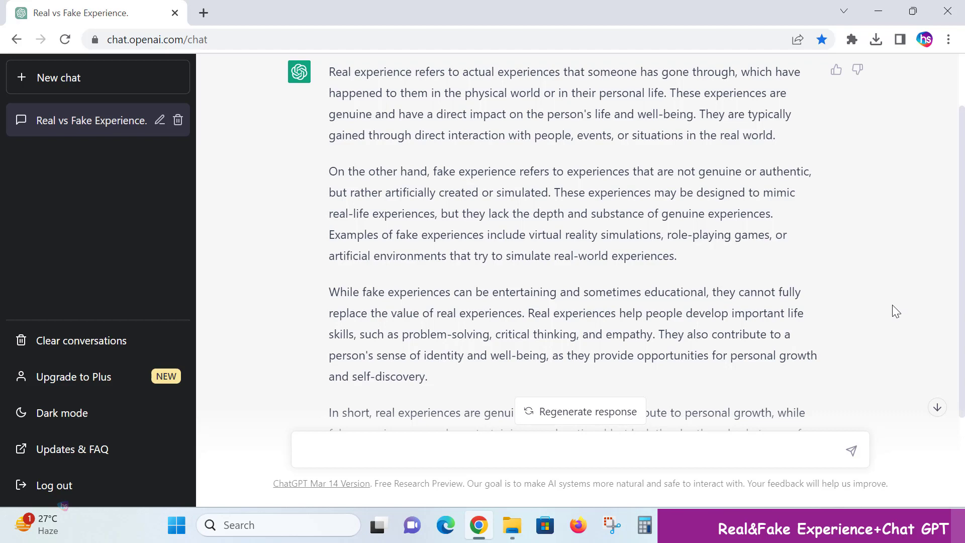
scroll(down, 3)
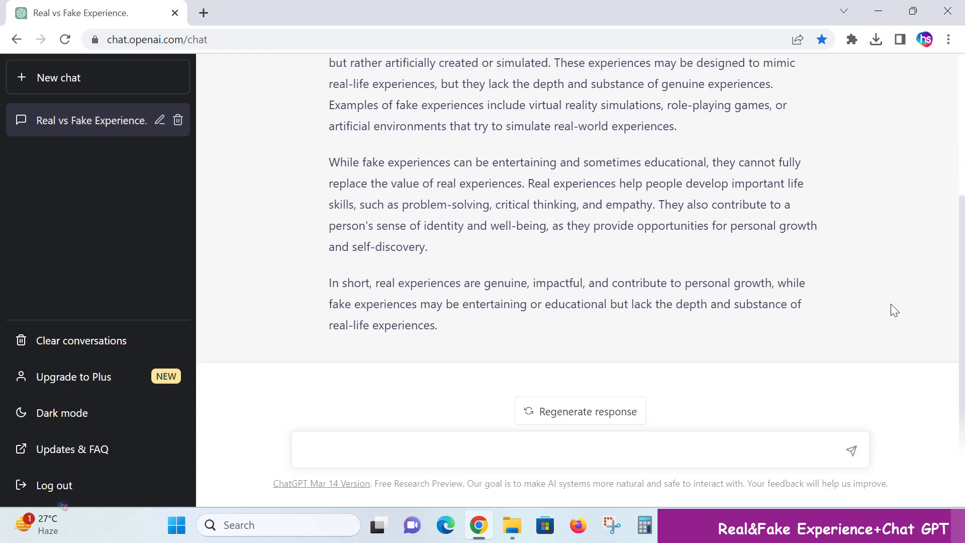